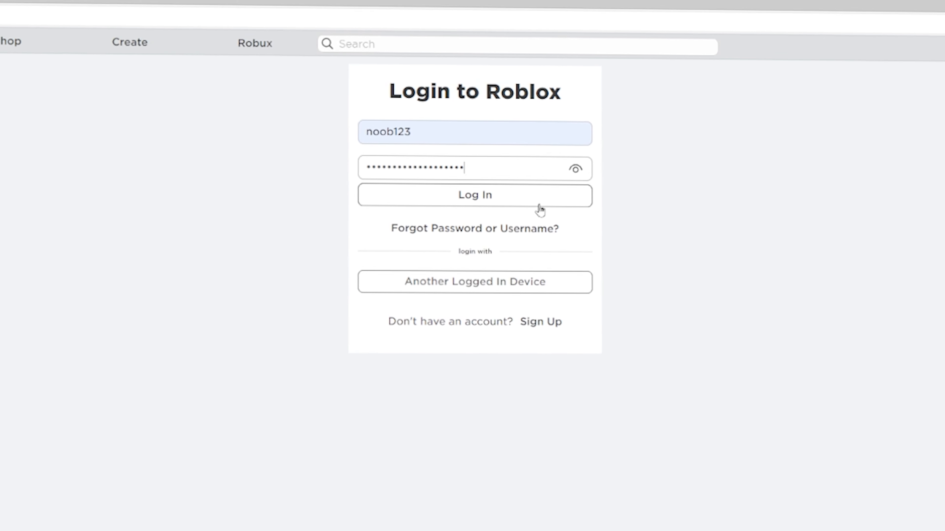
Submit the login with the entered username and password and get the 'Incorrect username or password' error.
left_click(474, 195)
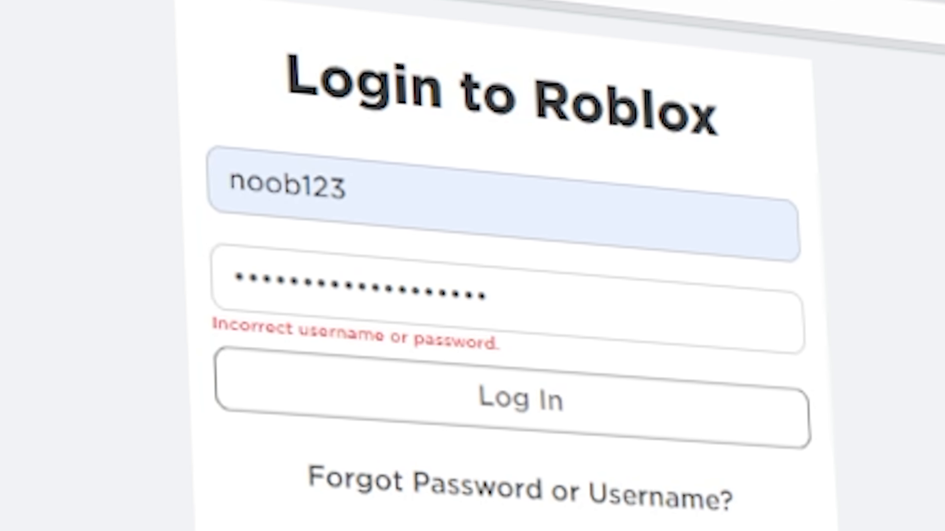
left_click(521, 399)
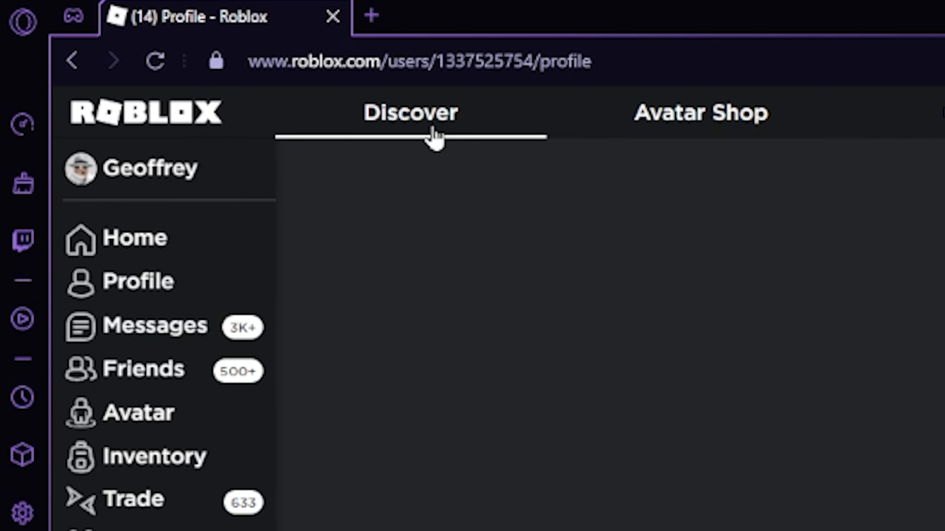
Go to Discover and open the Brookhaven RP page from Recommended For You.
left_click(410, 112)
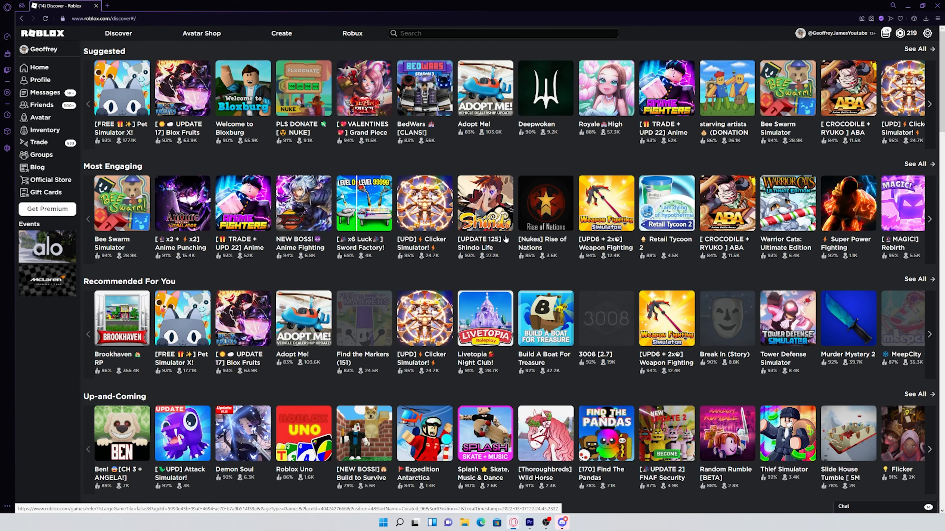
scroll("down", 3)
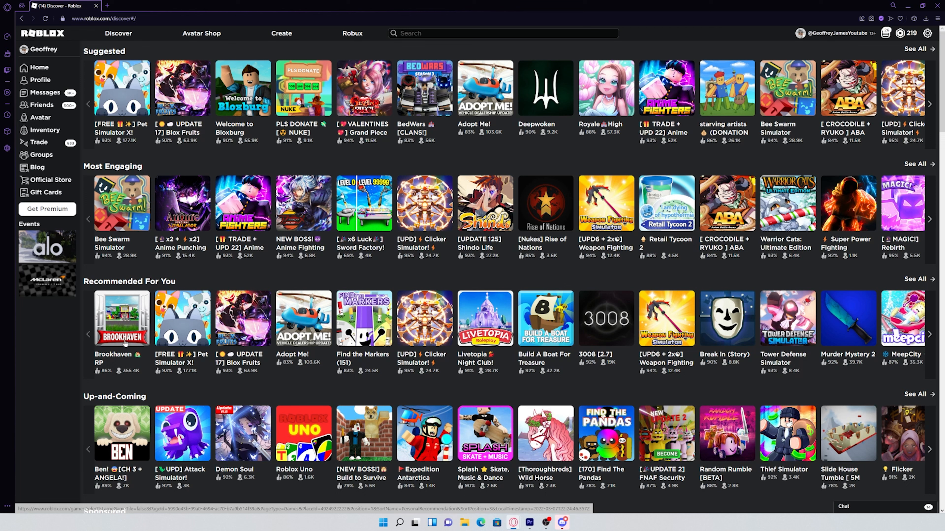
left_click(121, 318)
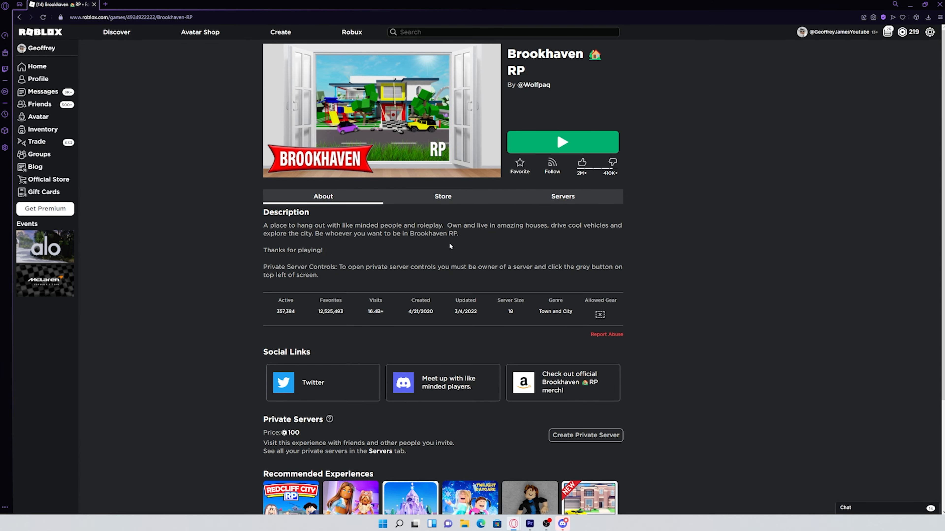
Leave the Brookhaven RP page and switch to the obby experience running at Stage 19.
left_click(561, 142)
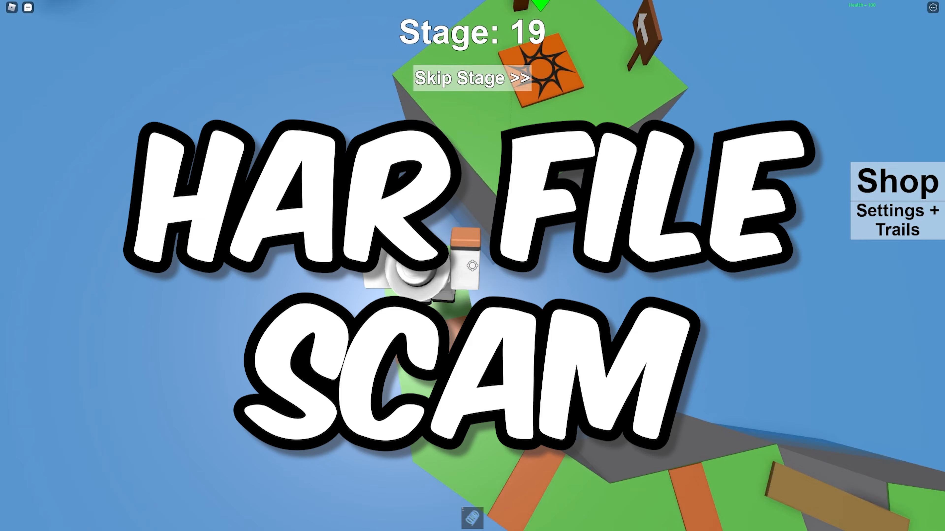
Jump the character across the obby platforms until the counter reads Stage: 28.
left_click(472, 78)
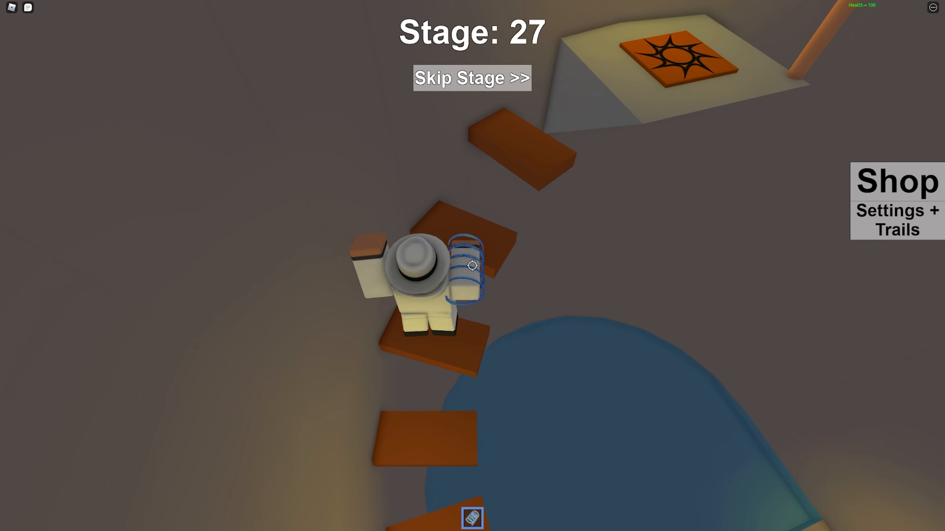
left_click(472, 78)
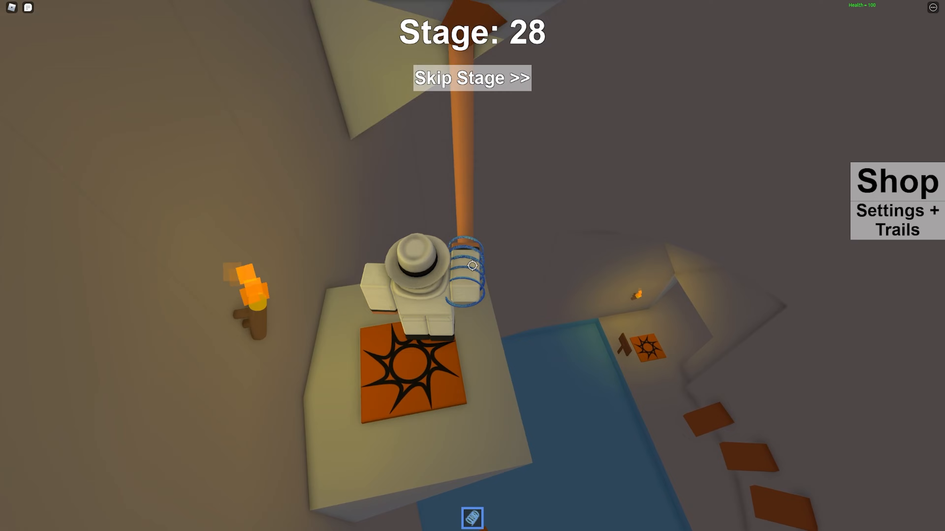